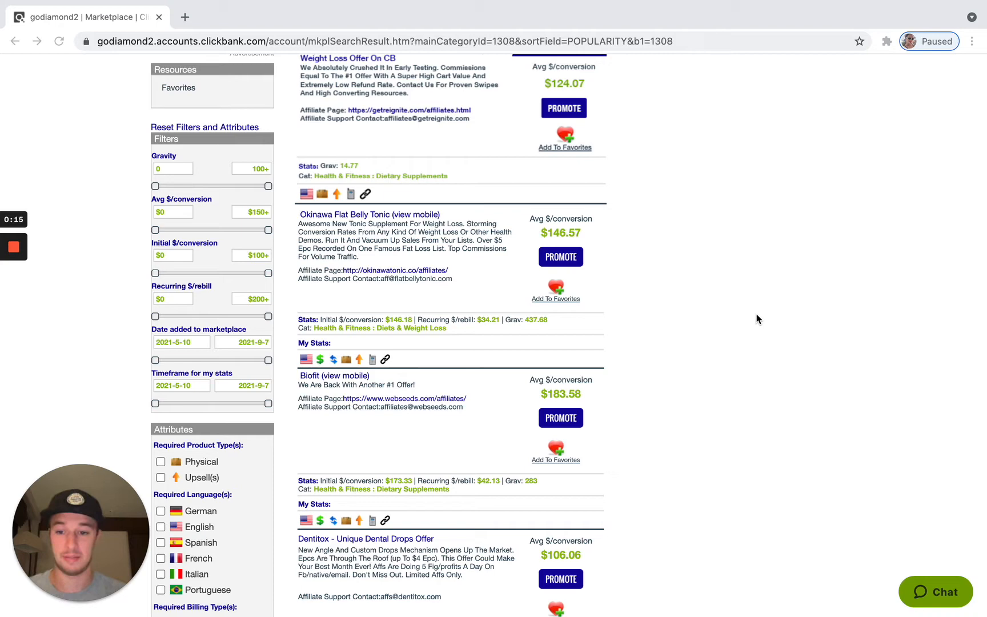
{"action": "mouse_move", "coordinate": [664, 325]}
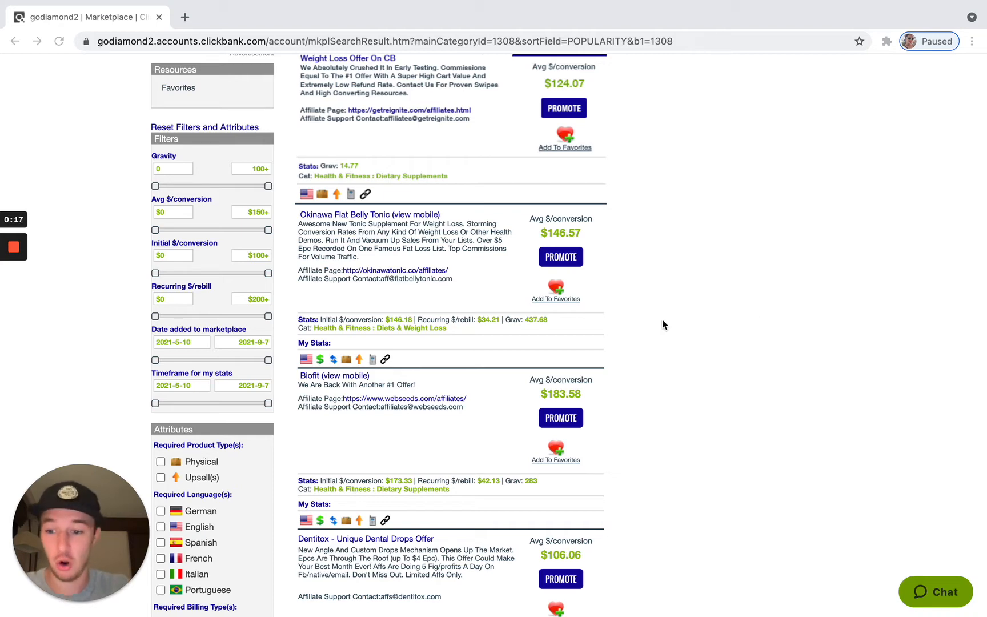
- Scroll to the top and sort the Health & Fitness offers by Gravity, High to Low
{"action": "scroll", "scroll_direction": "up", "scroll_amount": 3}
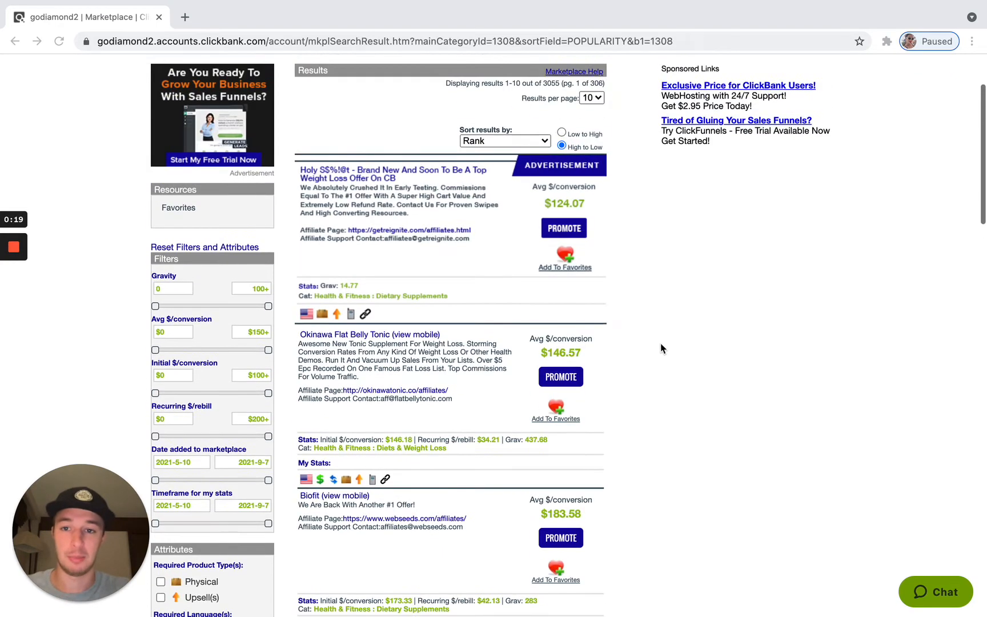
{"action": "scroll", "scroll_direction": "up", "scroll_amount": 3}
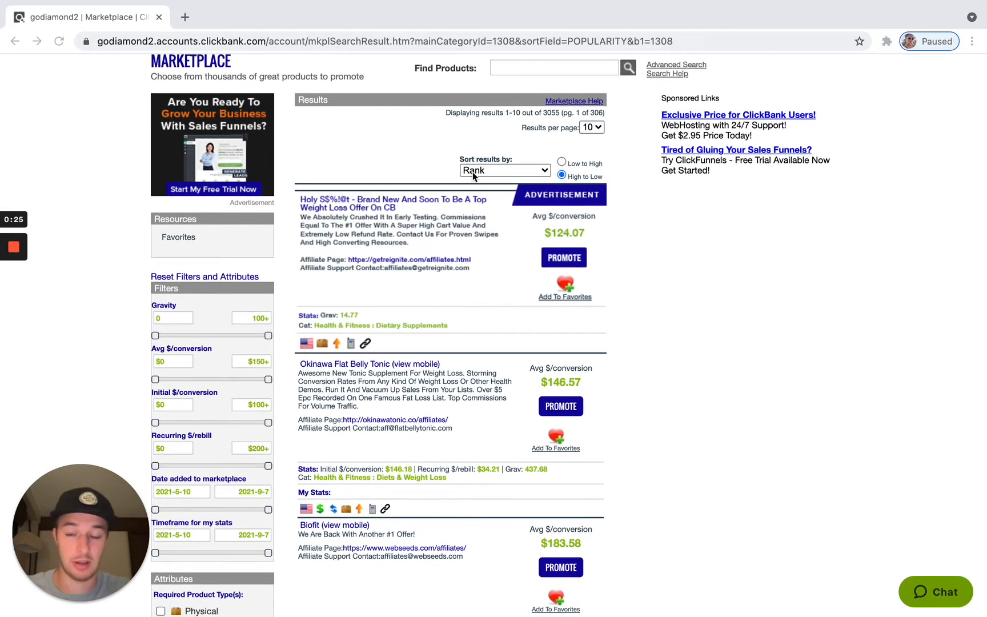
{"action": "left_click", "coordinate": [505, 170]}
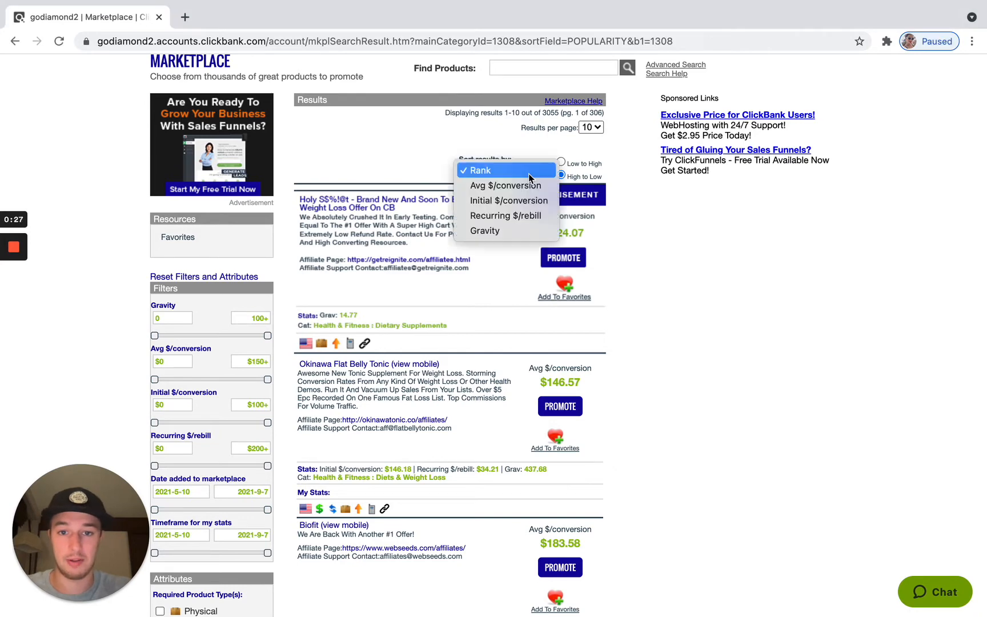
{"action": "left_click", "coordinate": [483, 231]}
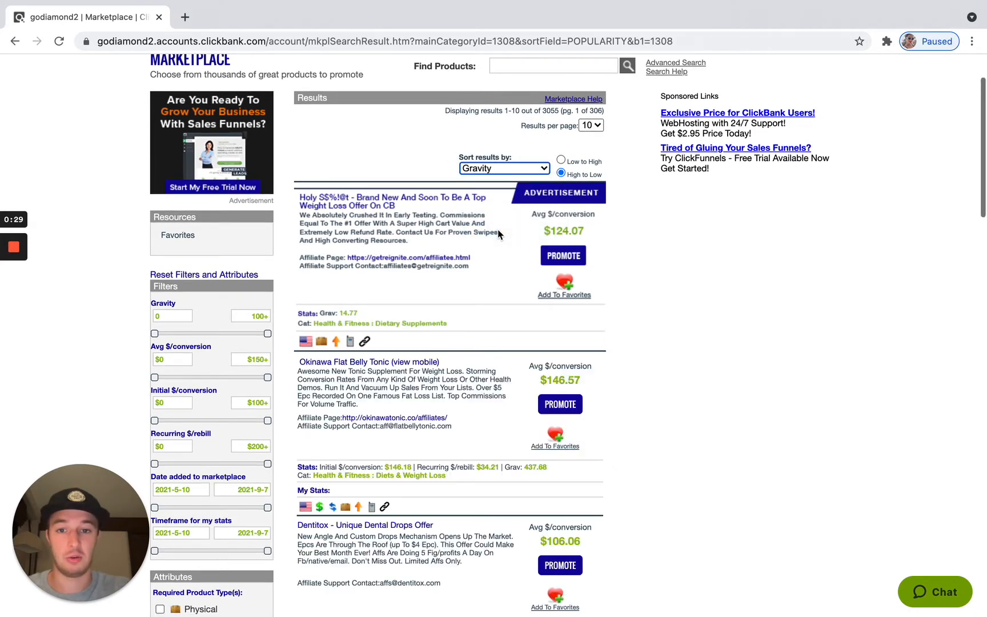
{"action": "scroll", "scroll_direction": "up", "scroll_amount": 3}
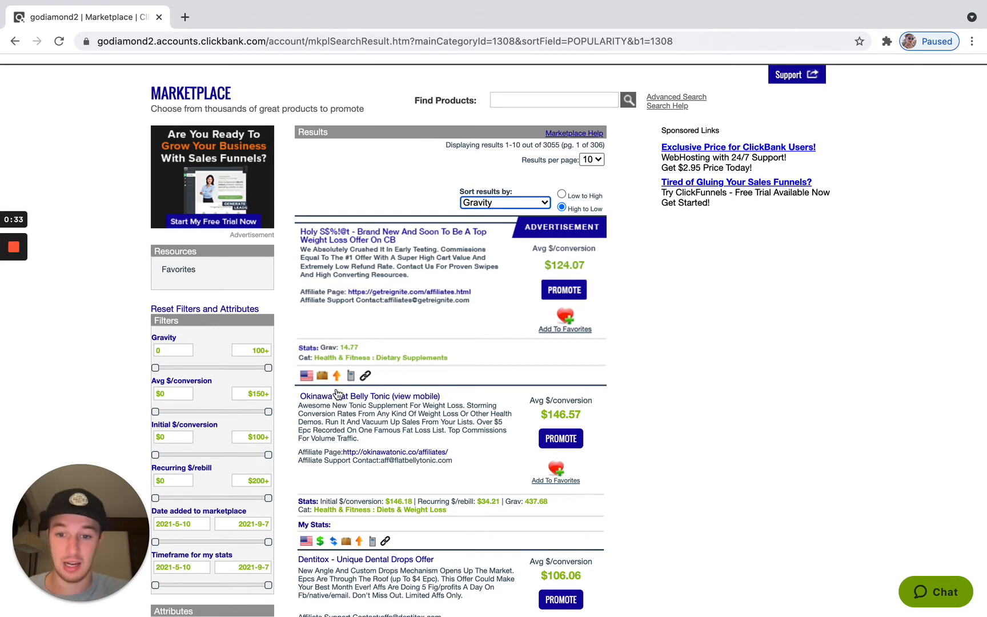
{"action": "mouse_move", "coordinate": [545, 407]}
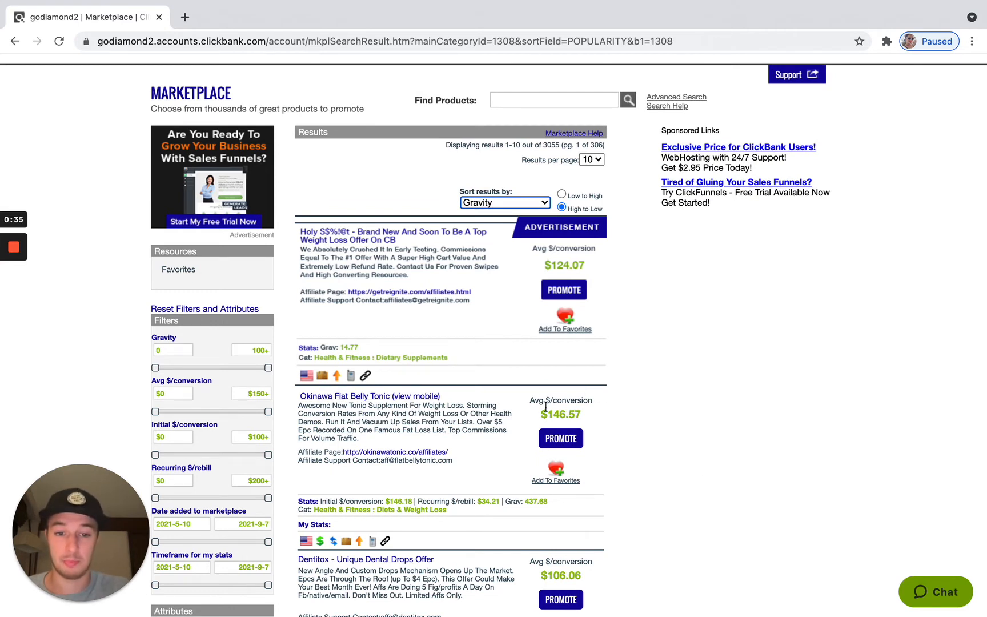
{"action": "mouse_move", "coordinate": [620, 389]}
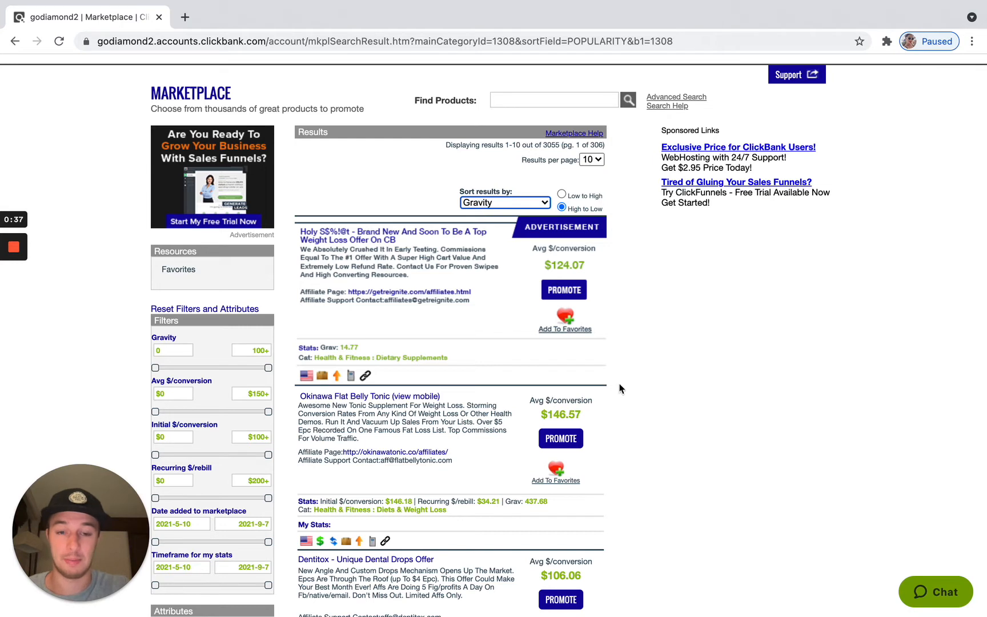
{"action": "mouse_move", "coordinate": [662, 393]}
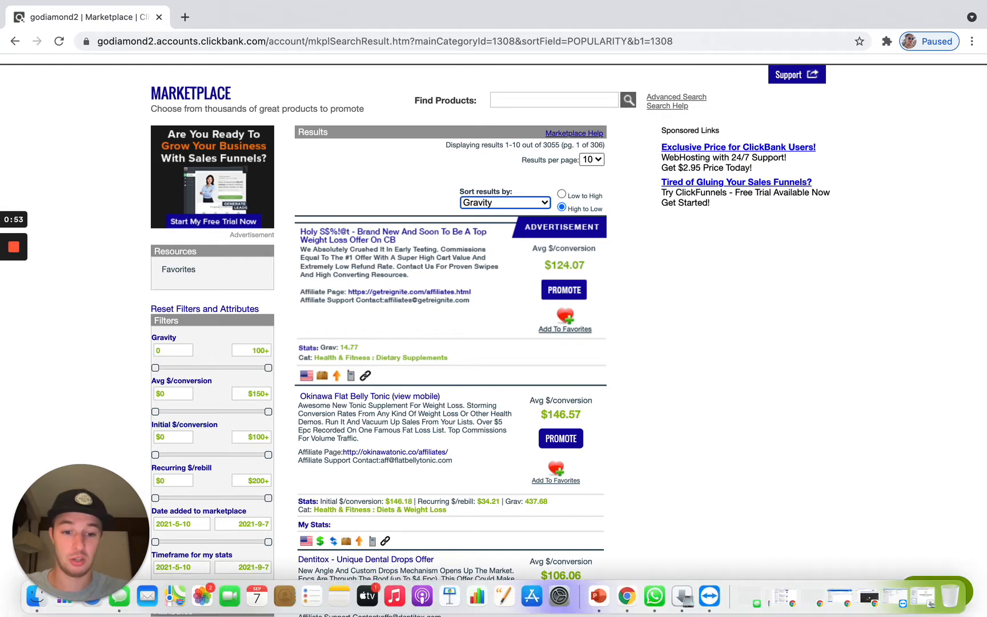
{"action": "mouse_move", "coordinate": [654, 595]}
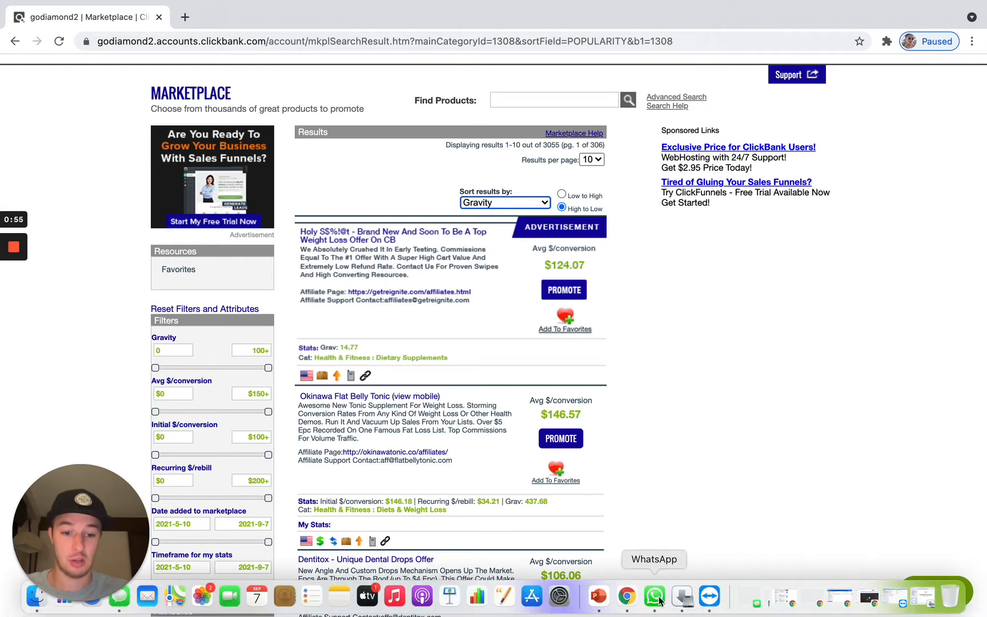
- Switch to PowerPoint and play the Targeting Stages of Awareness slide from the current slide
{"action": "left_click", "coordinate": [597, 594]}
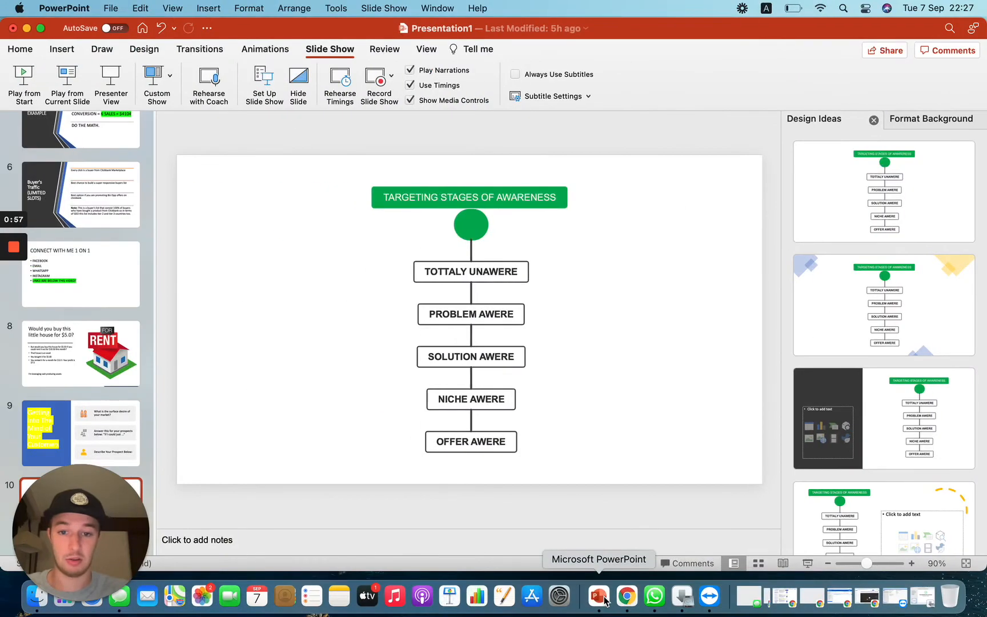
{"action": "mouse_move", "coordinate": [210, 227]}
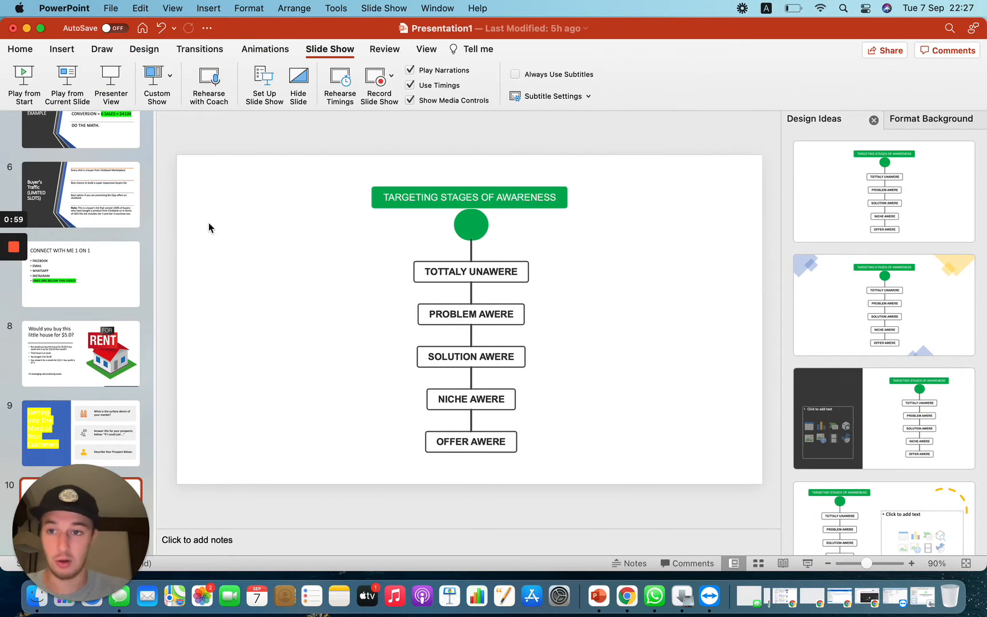
{"action": "mouse_move", "coordinate": [66, 78]}
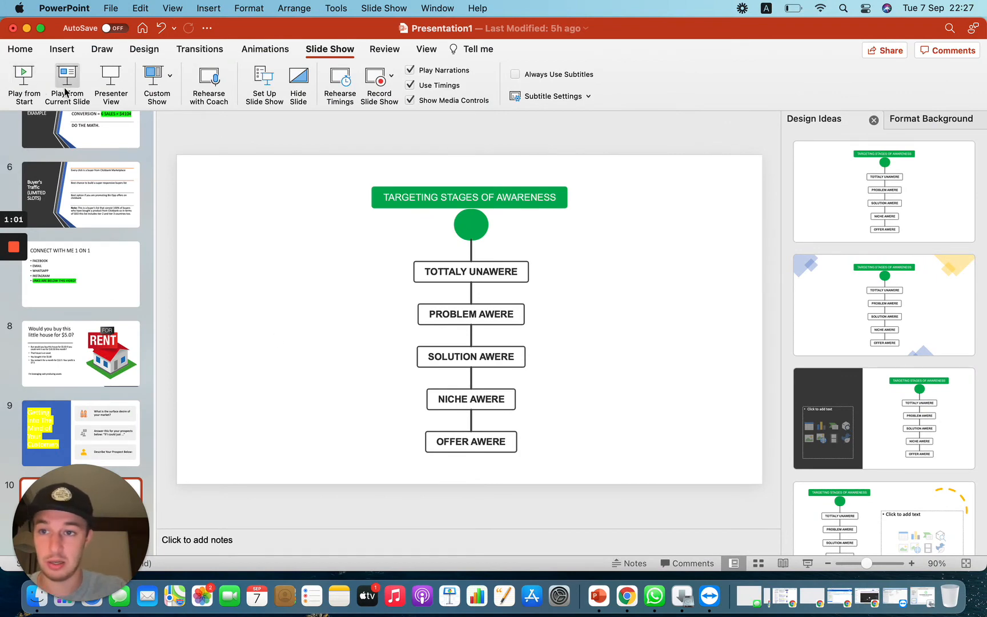
{"action": "left_click", "coordinate": [67, 82]}
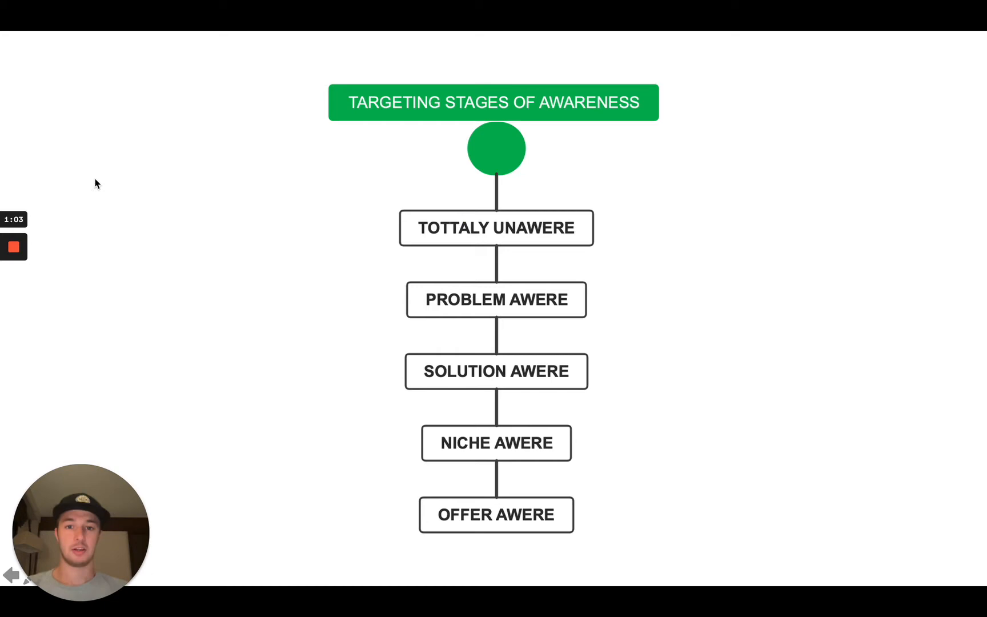
{"action": "mouse_move", "coordinate": [339, 220]}
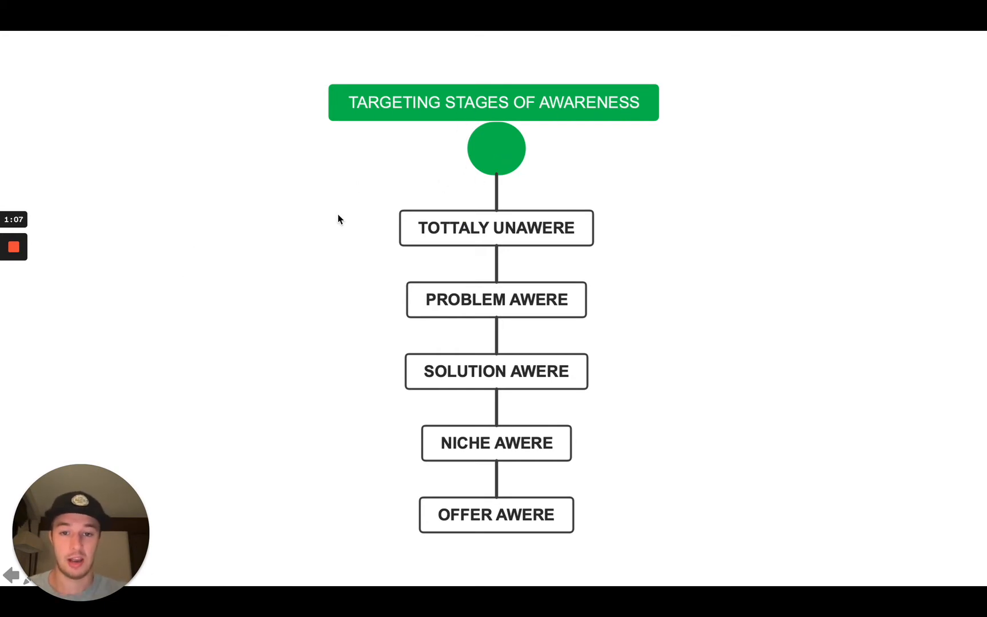
{"action": "mouse_move", "coordinate": [598, 332]}
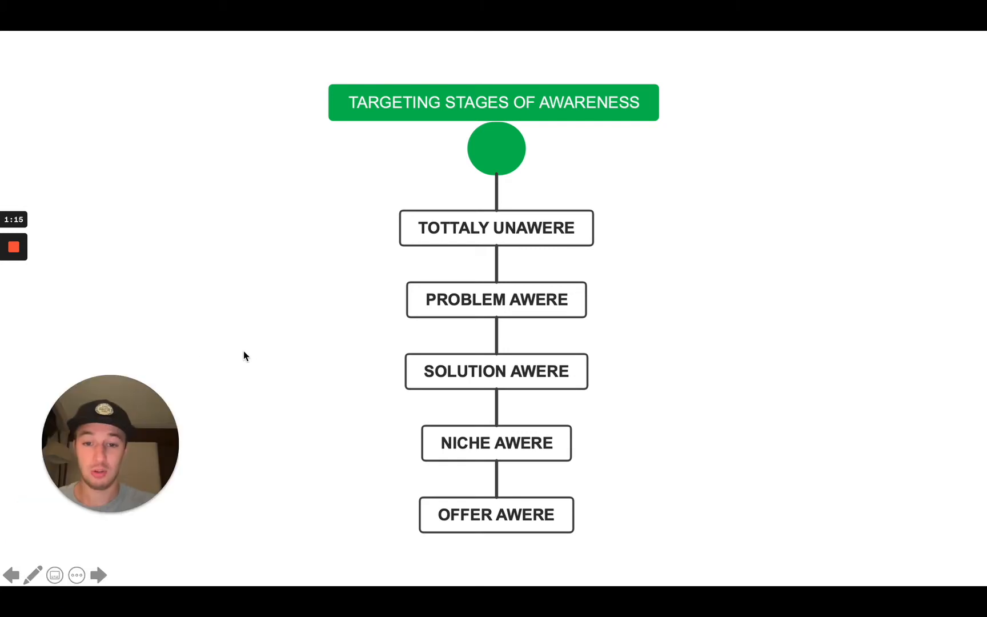
{"action": "mouse_move", "coordinate": [315, 197]}
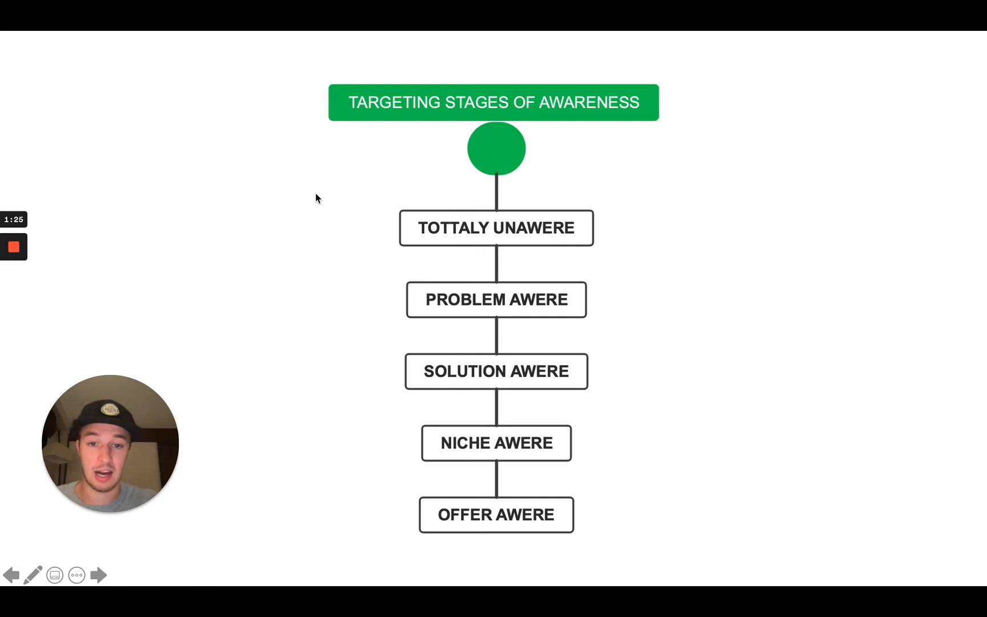
{"action": "mouse_move", "coordinate": [533, 252]}
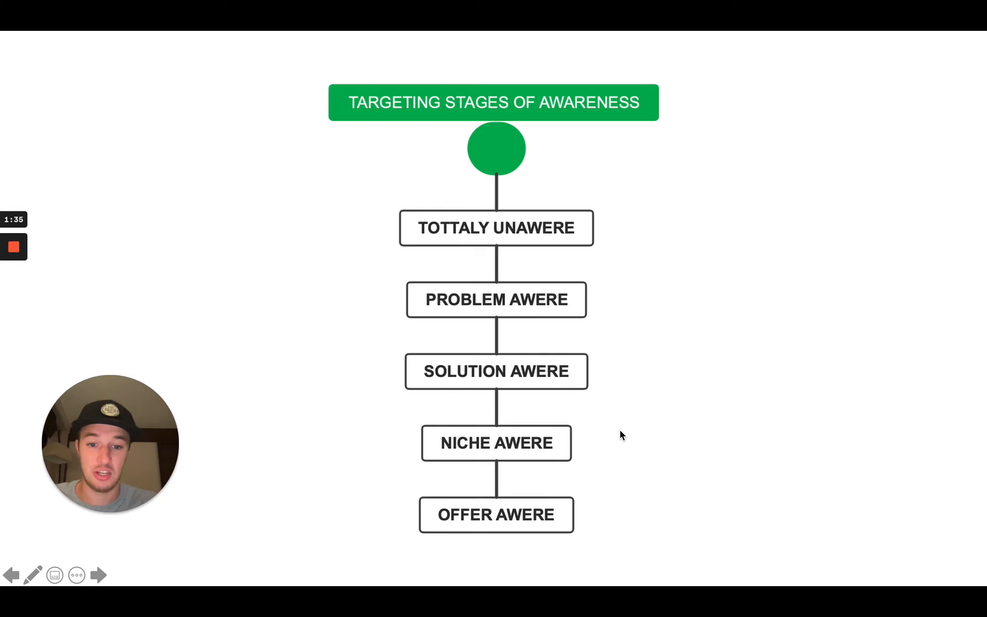
{"action": "mouse_move", "coordinate": [369, 230]}
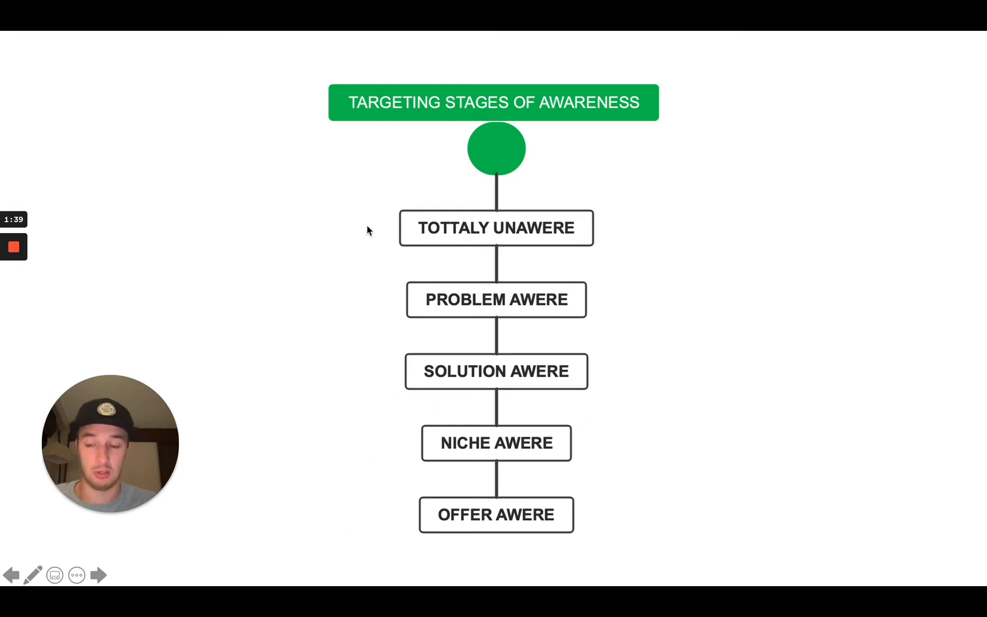
{"action": "mouse_move", "coordinate": [282, 234]}
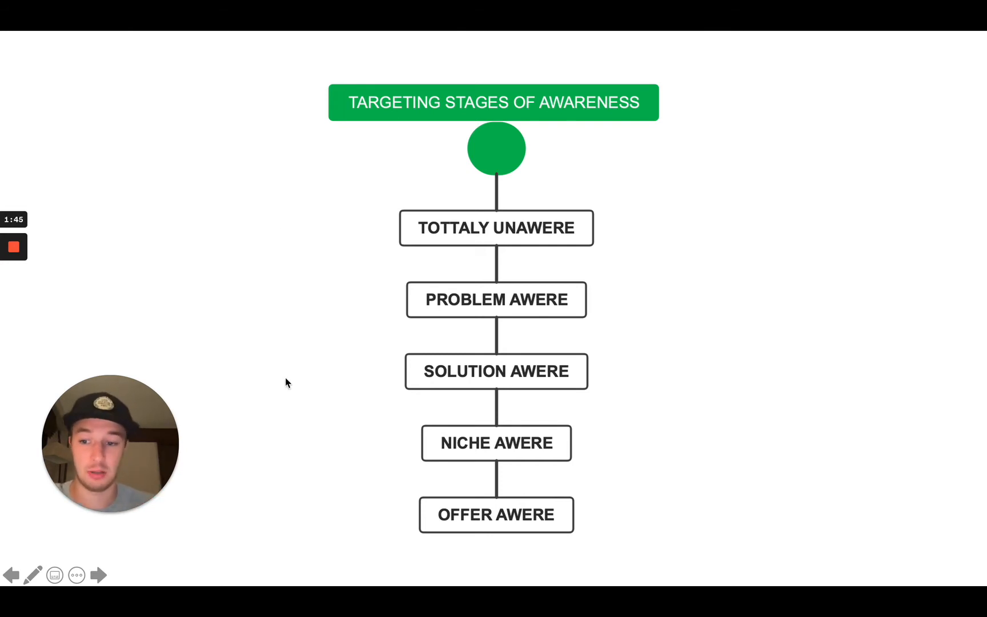
{"action": "mouse_move", "coordinate": [715, 518]}
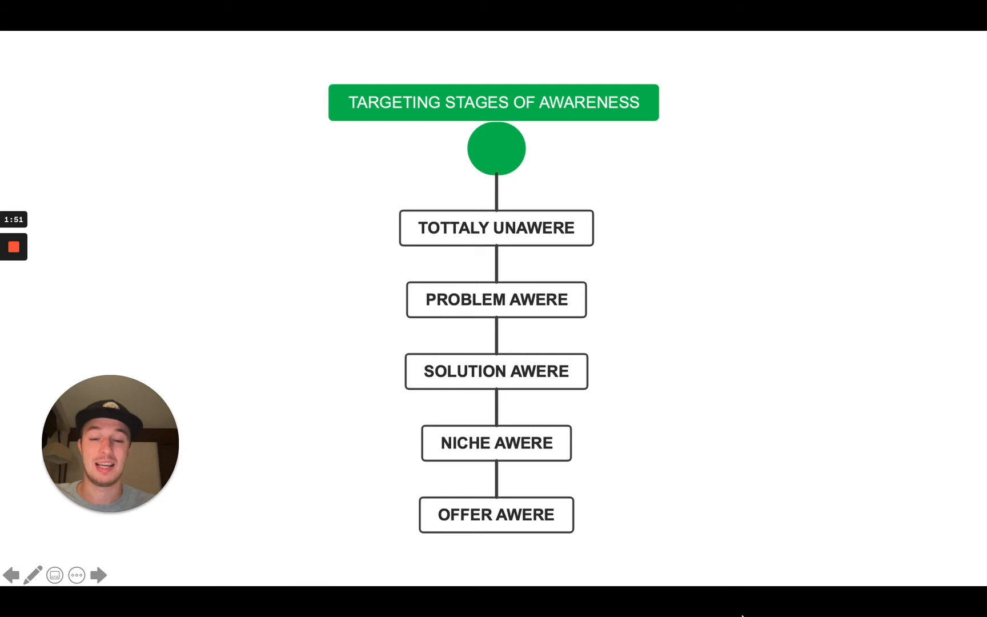
- Return to the ClickBank offer list and re-select Gravity in the Sort results by dropdown
{"action": "left_click", "coordinate": [98, 574]}
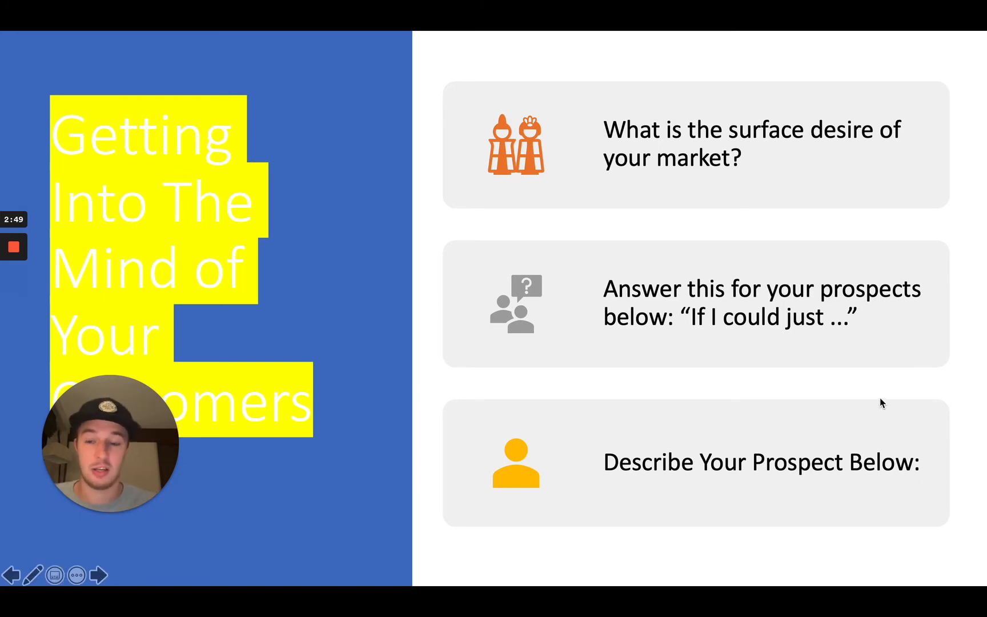
{"action": "mouse_move", "coordinate": [685, 155]}
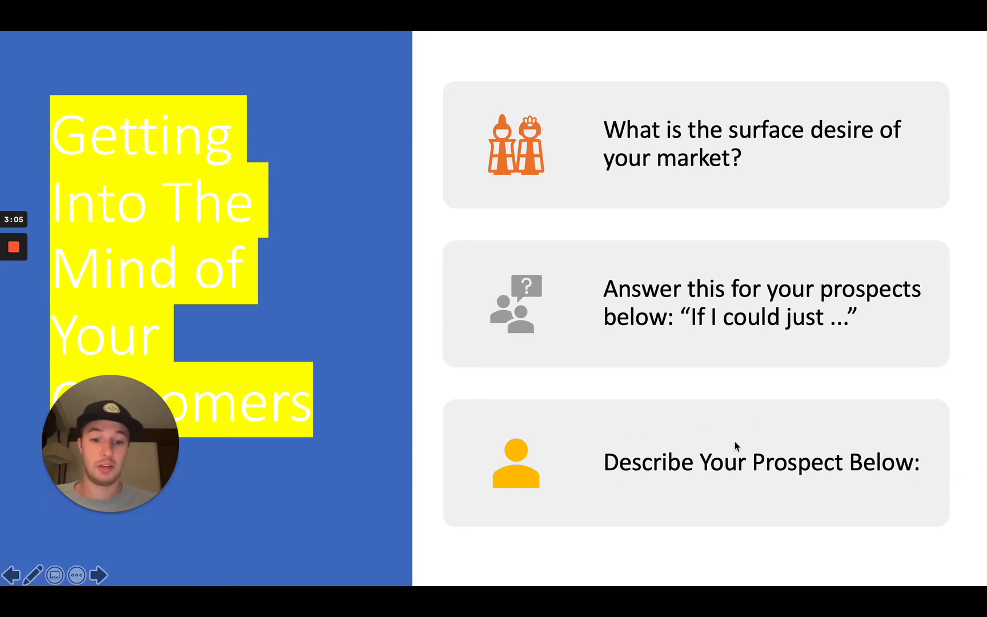
{"action": "mouse_move", "coordinate": [666, 502]}
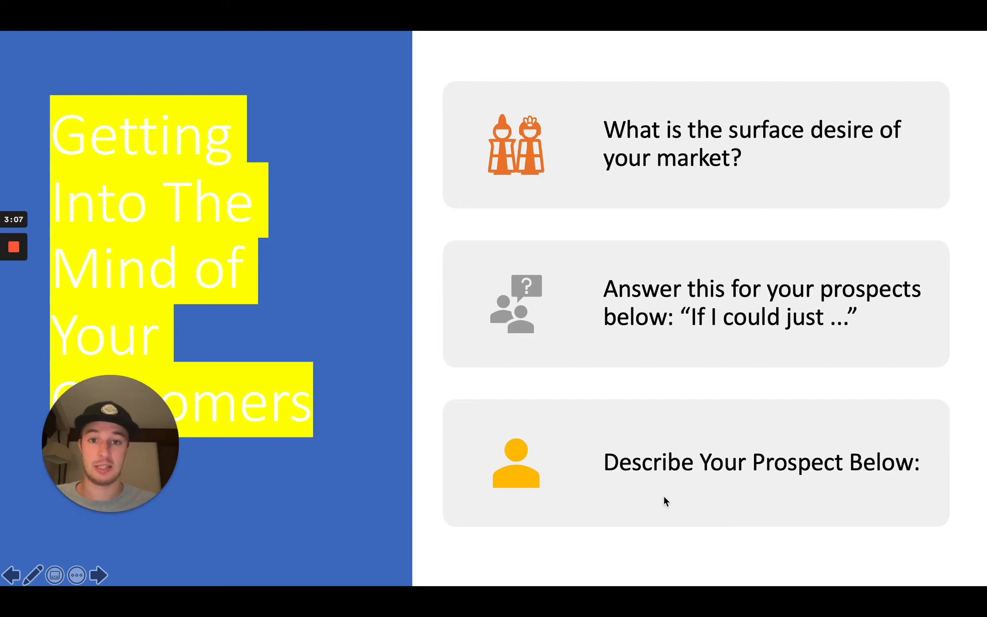
{"action": "mouse_move", "coordinate": [705, 535]}
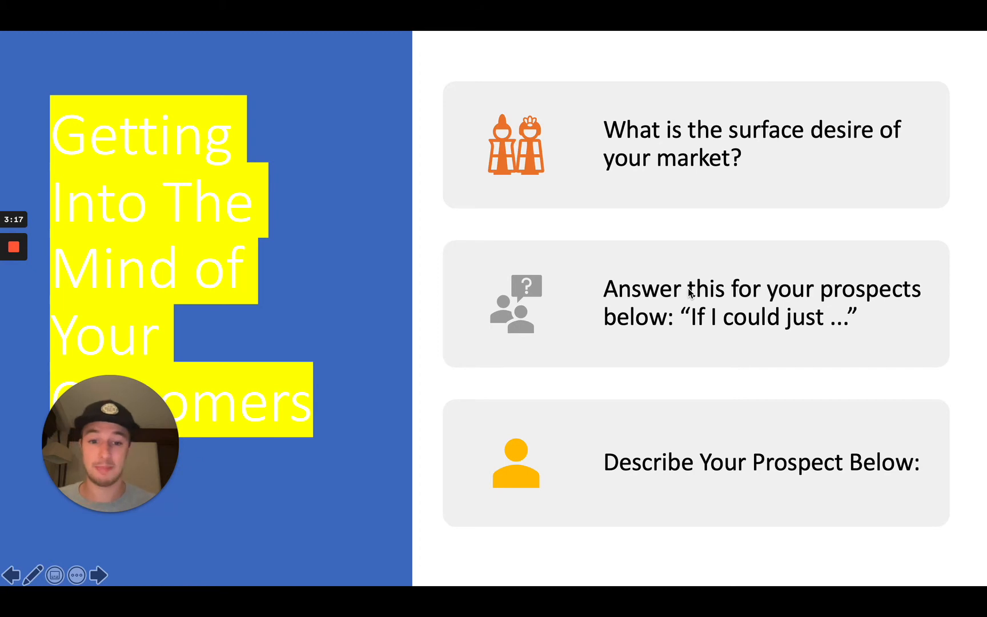
{"action": "mouse_move", "coordinate": [725, 573]}
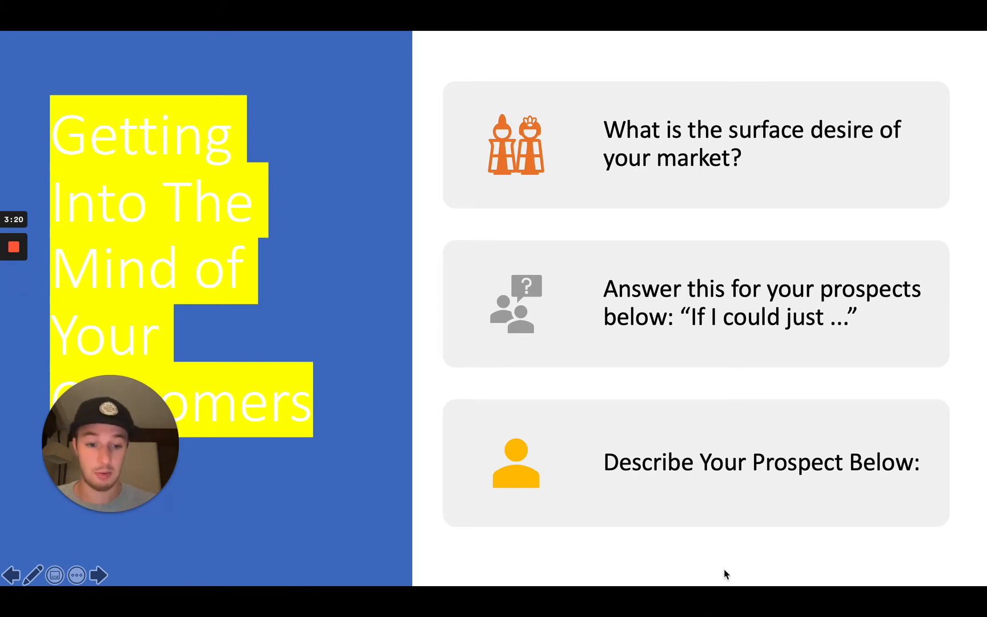
{"action": "left_click", "coordinate": [97, 574]}
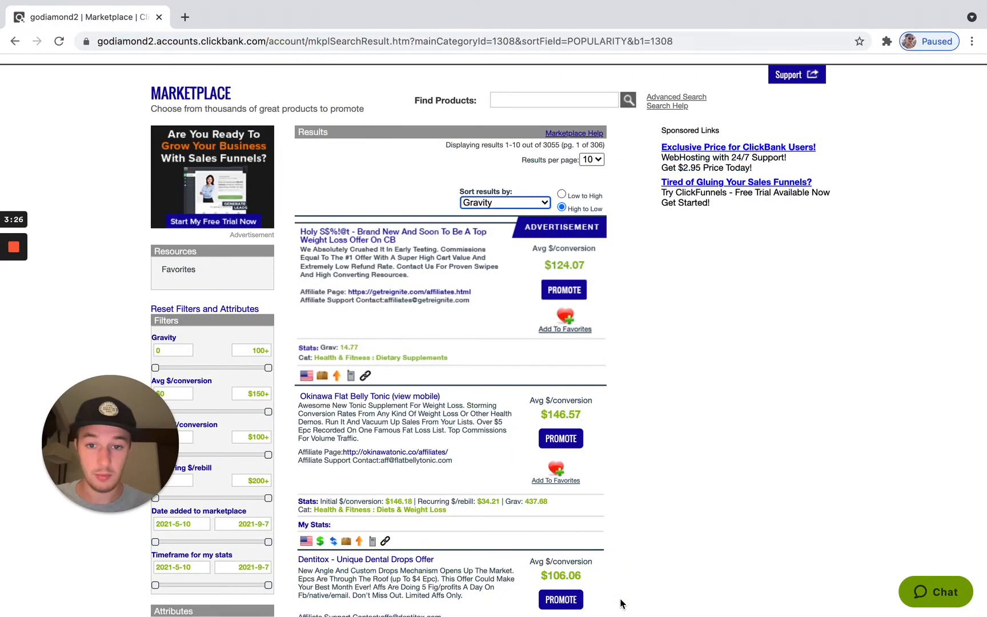
{"action": "scroll", "scroll_direction": "down", "scroll_amount": 3}
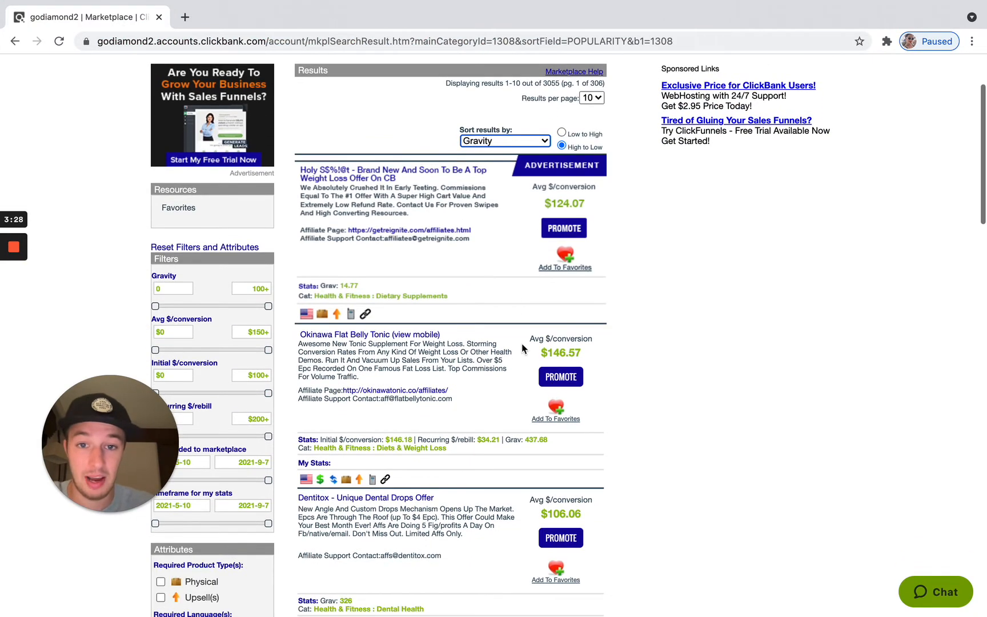
{"action": "left_click", "coordinate": [503, 140]}
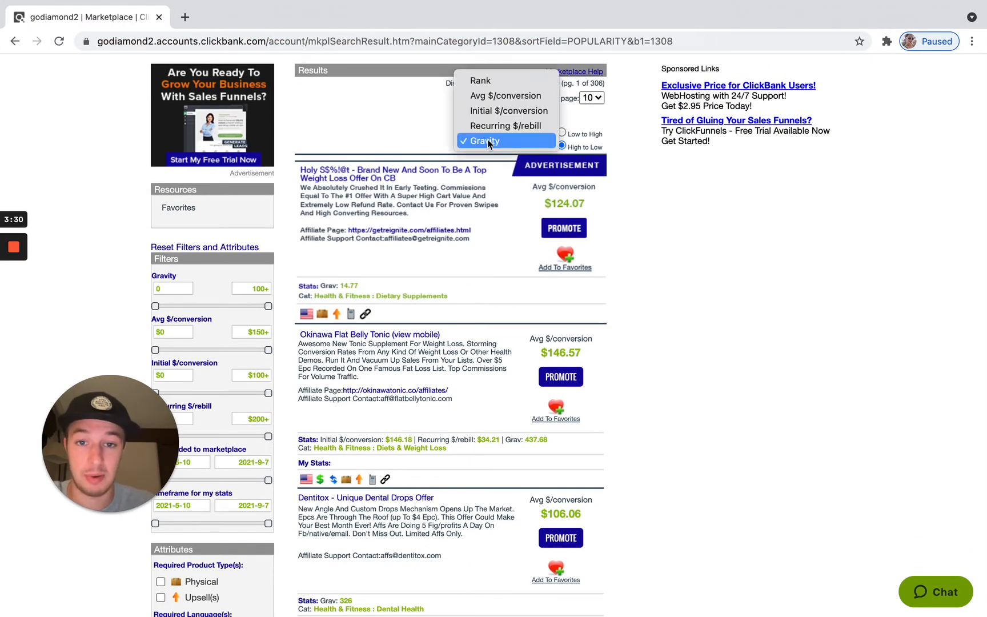
{"action": "left_click", "coordinate": [485, 141]}
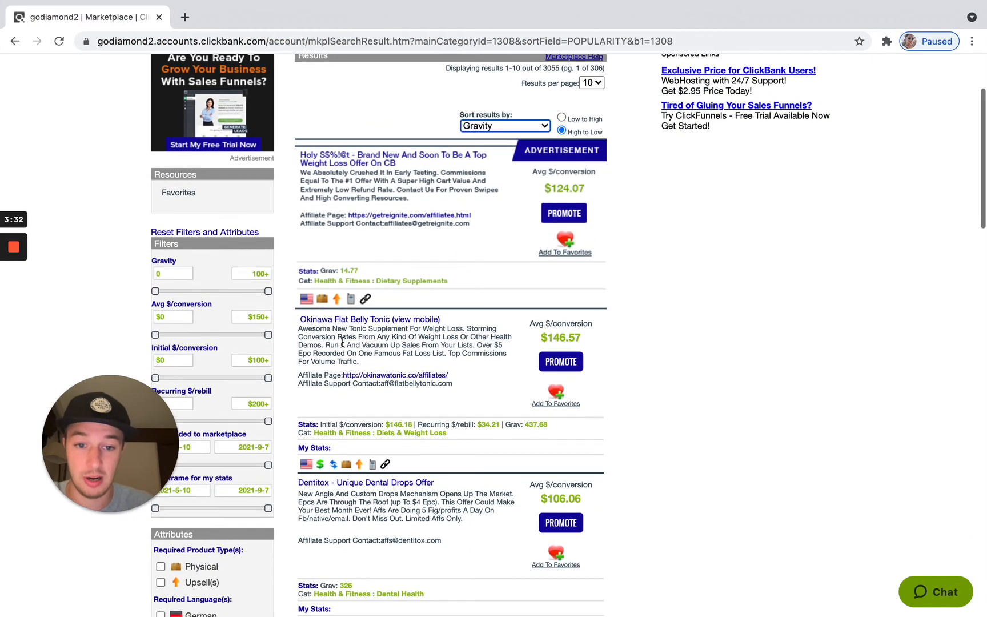
{"action": "left_click", "coordinate": [559, 361]}
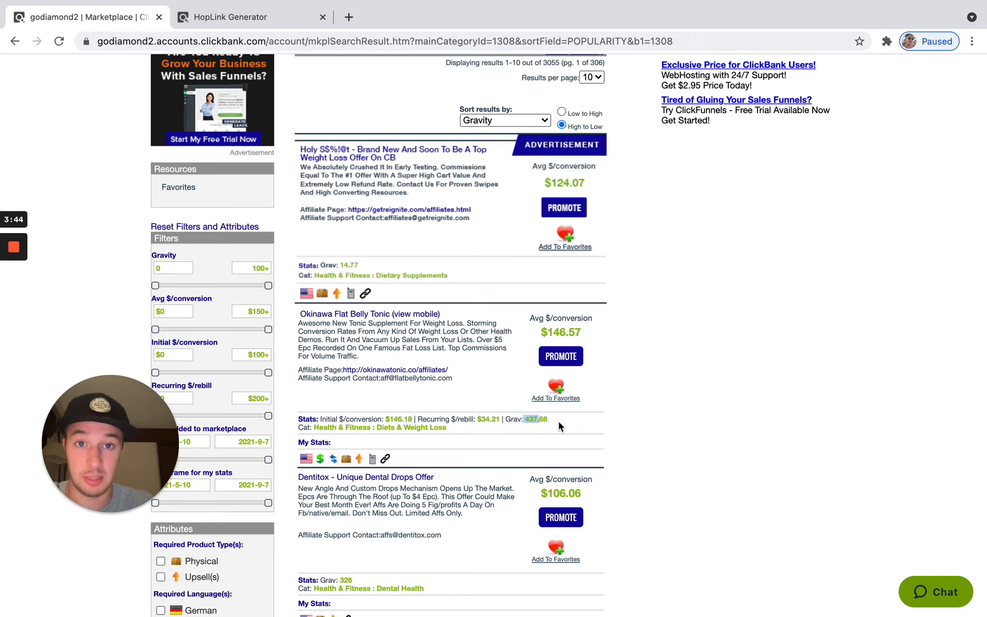
{"action": "mouse_move", "coordinate": [652, 418]}
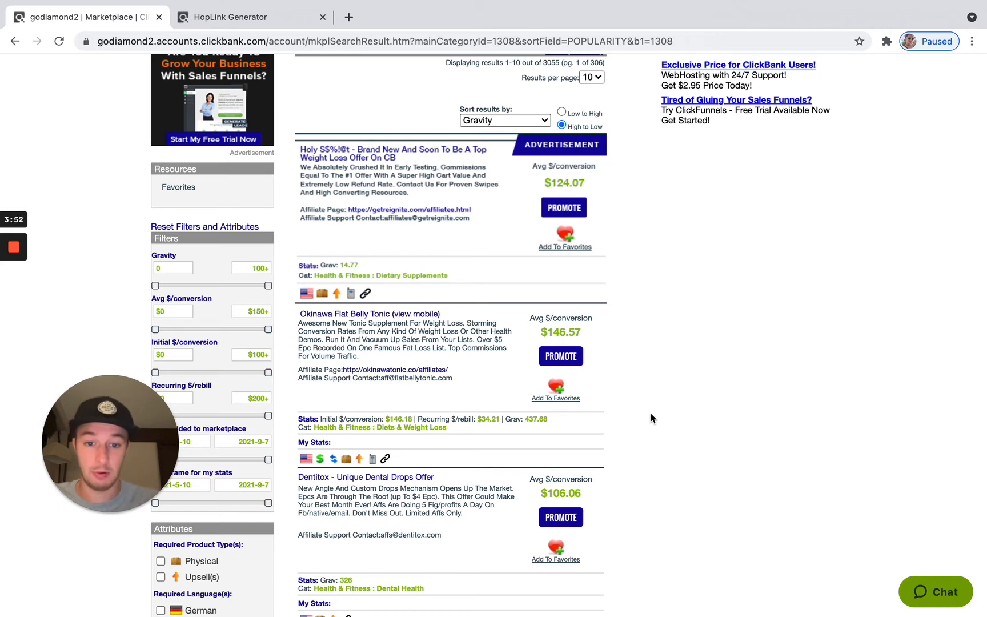
{"action": "mouse_move", "coordinate": [519, 458]}
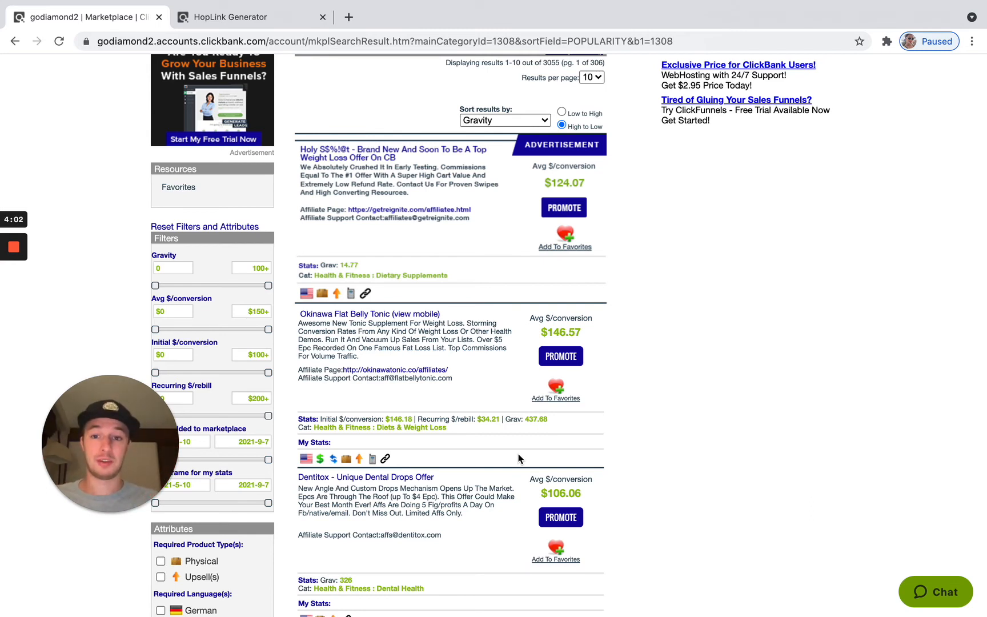
{"action": "mouse_move", "coordinate": [760, 365]}
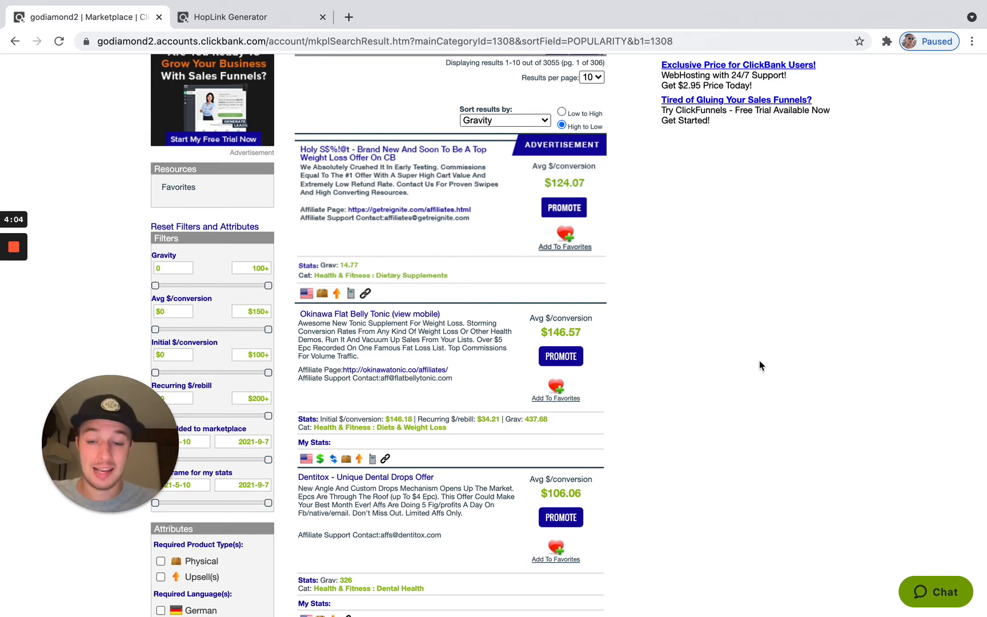
{"action": "scroll", "scroll_direction": "down", "scroll_amount": 3}
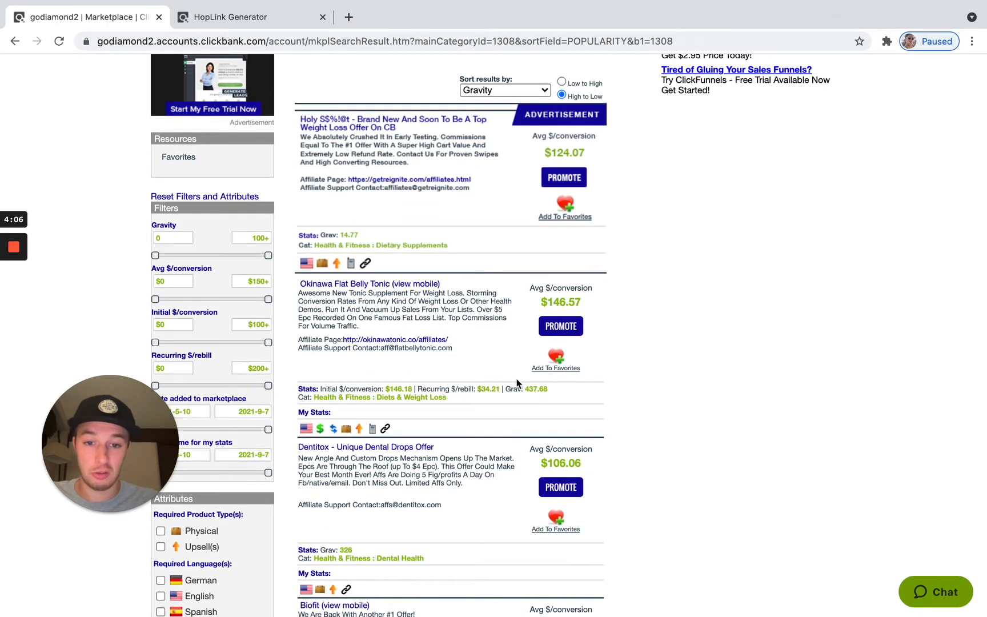
{"action": "scroll", "scroll_direction": "down", "scroll_amount": 3}
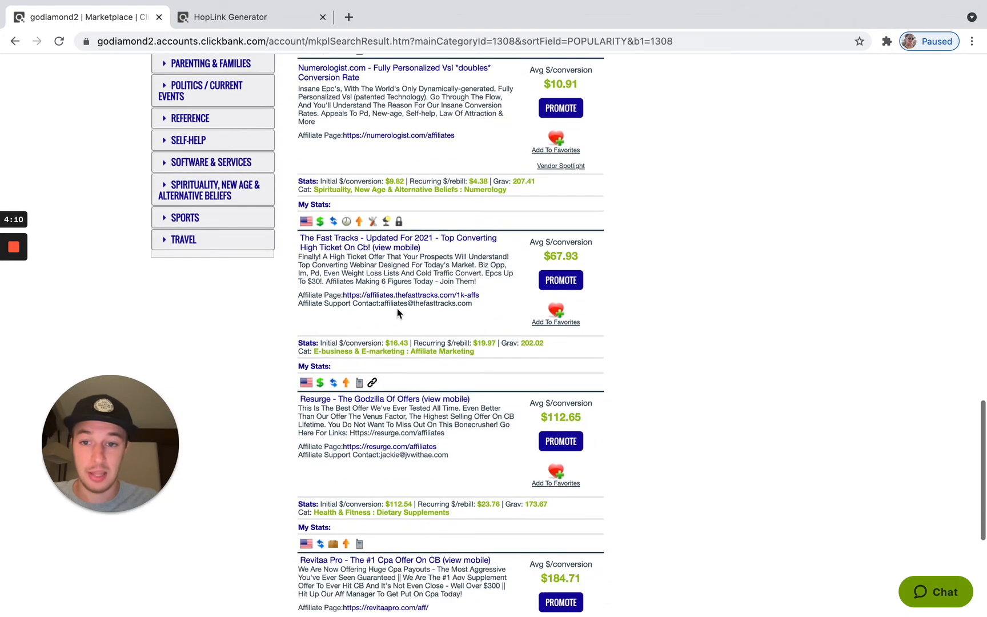
{"action": "scroll", "scroll_direction": "down", "scroll_amount": 3}
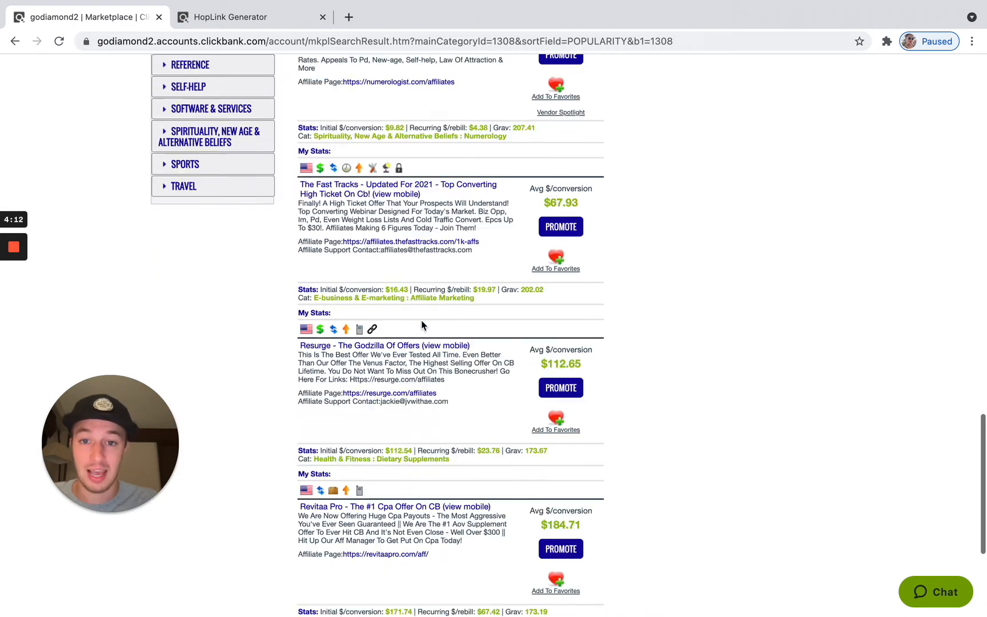
{"action": "scroll", "scroll_direction": "up", "scroll_amount": 3}
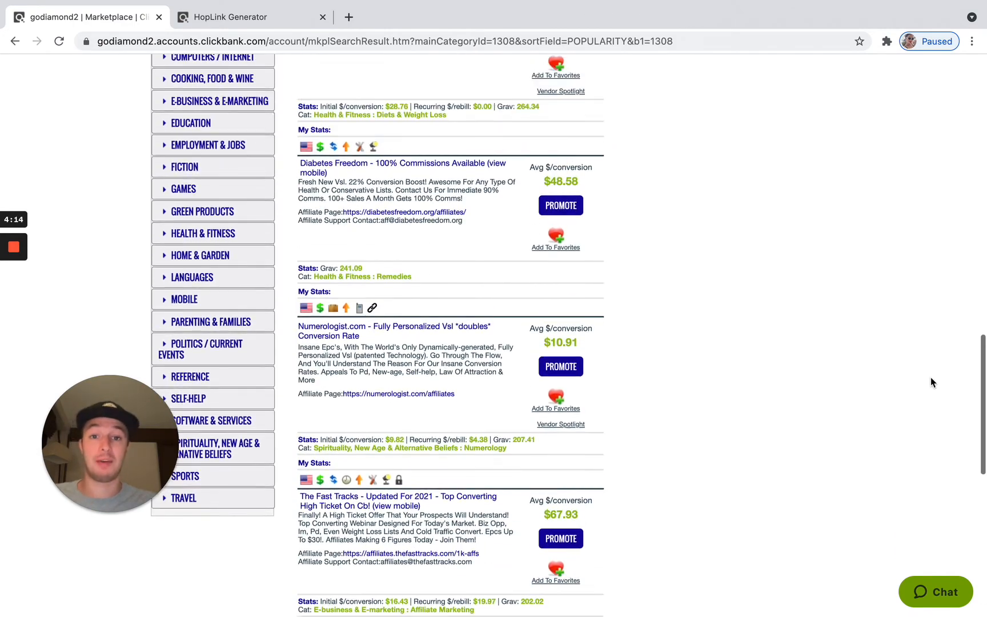
{"action": "scroll", "scroll_direction": "down", "scroll_amount": 3}
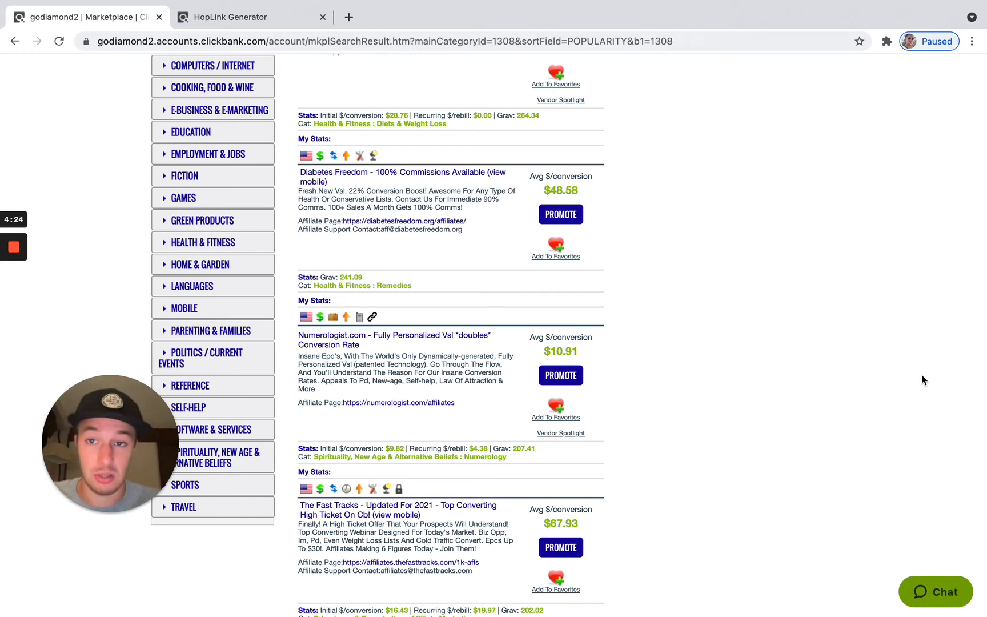
{"action": "scroll", "scroll_direction": "down", "scroll_amount": 3}
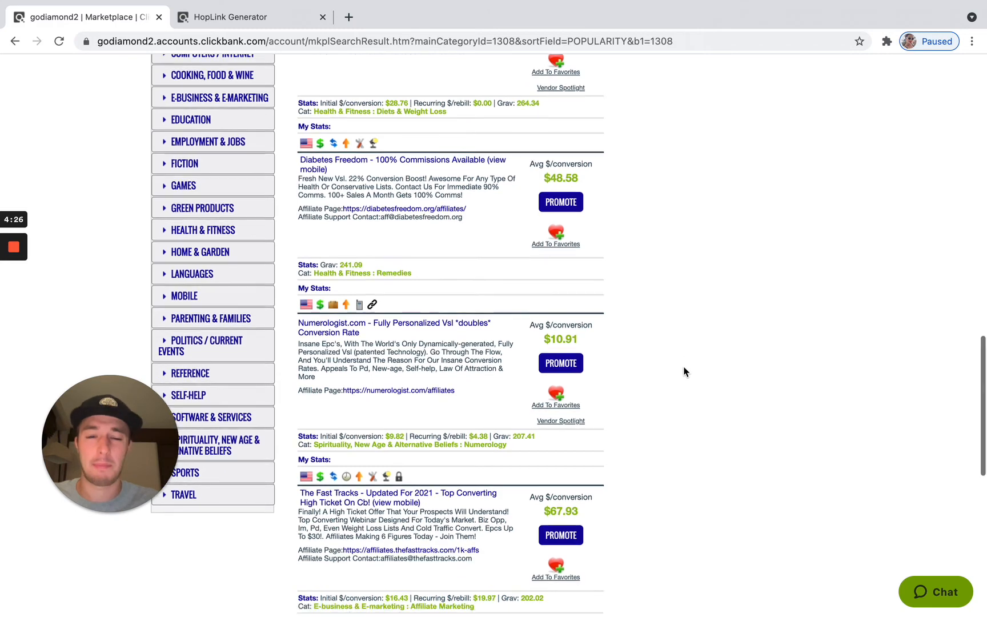
{"action": "scroll", "scroll_direction": "up", "scroll_amount": 3}
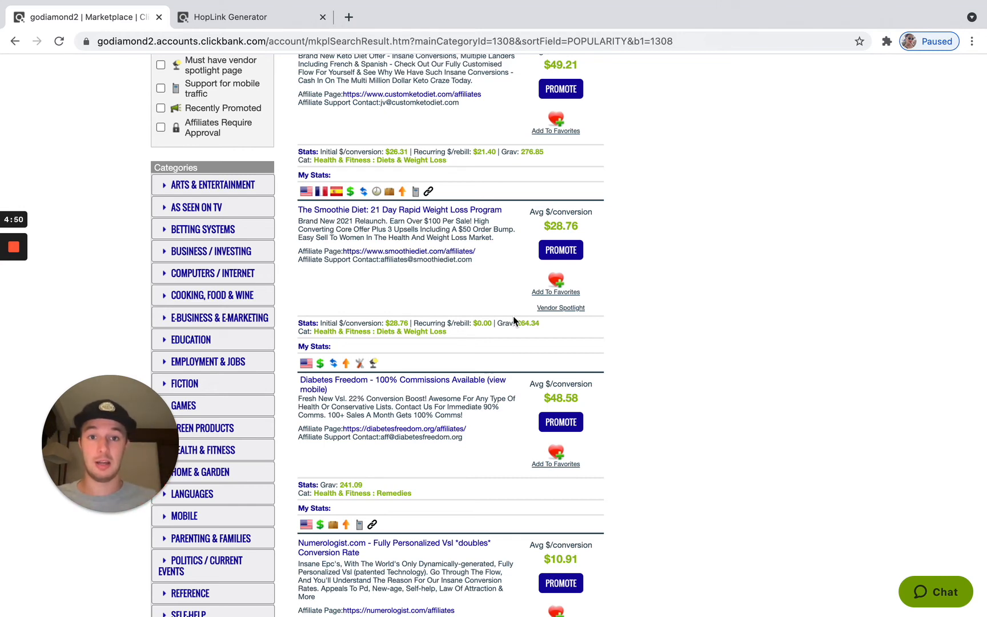
{"action": "mouse_move", "coordinate": [634, 283]}
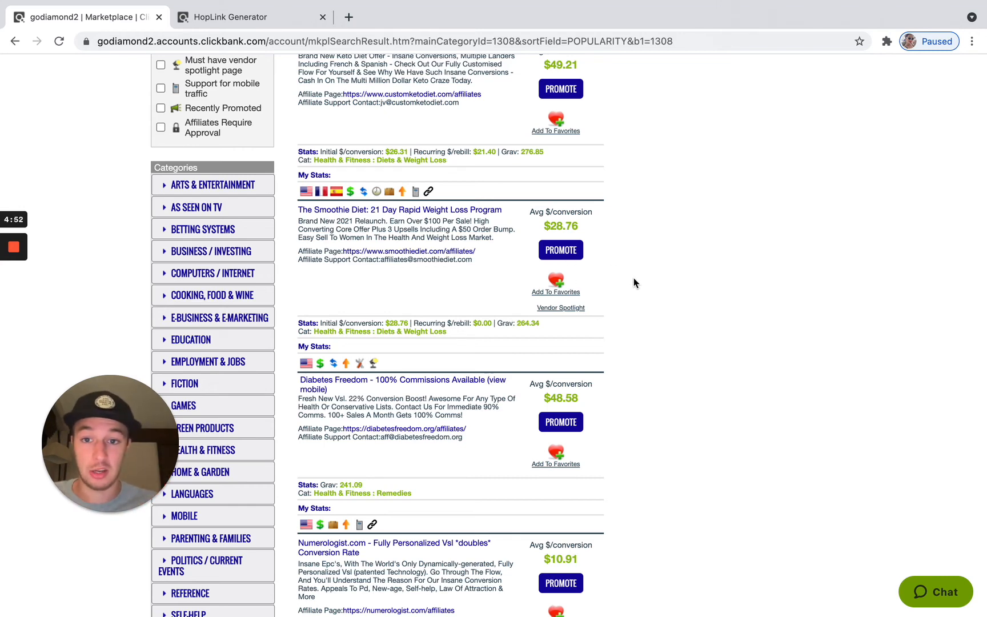
{"action": "scroll", "scroll_direction": "up", "scroll_amount": 3}
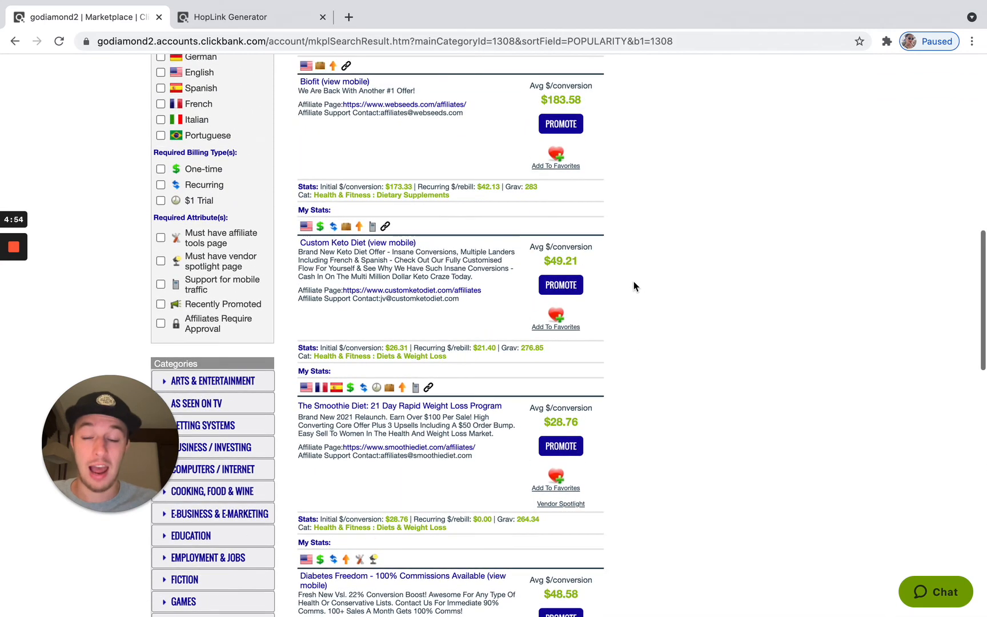
{"action": "scroll", "scroll_direction": "down", "scroll_amount": 3}
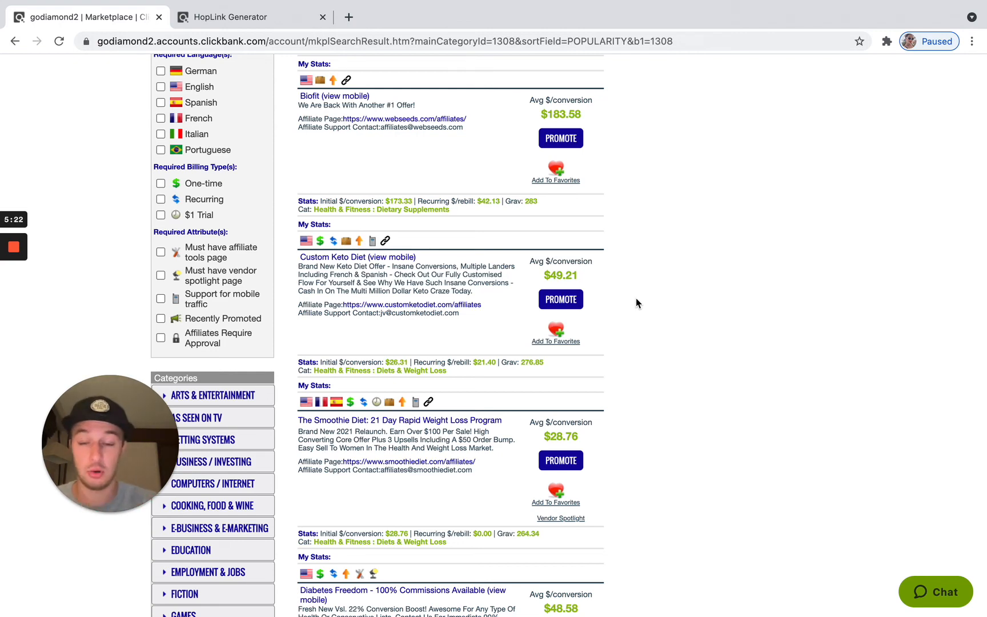
{"action": "scroll", "scroll_direction": "down", "scroll_amount": 3}
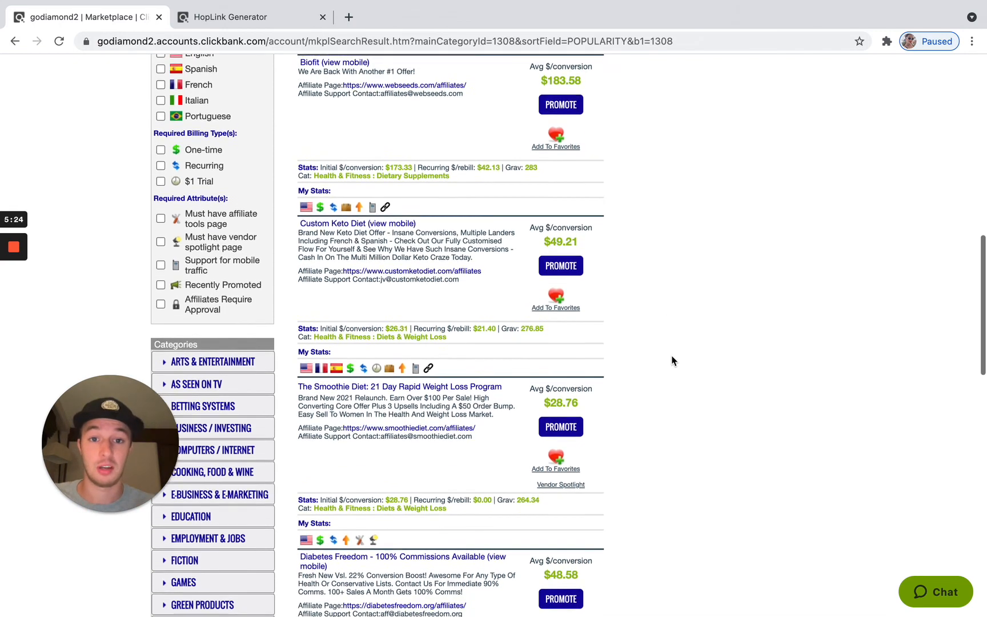
{"action": "scroll", "scroll_direction": "up", "scroll_amount": 3}
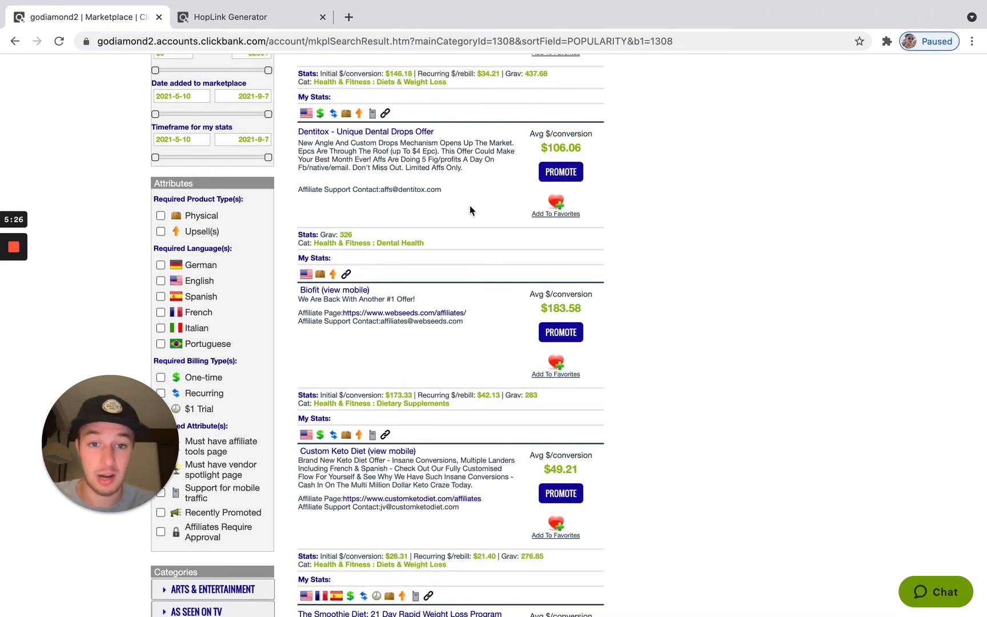
{"action": "mouse_move", "coordinate": [608, 303]}
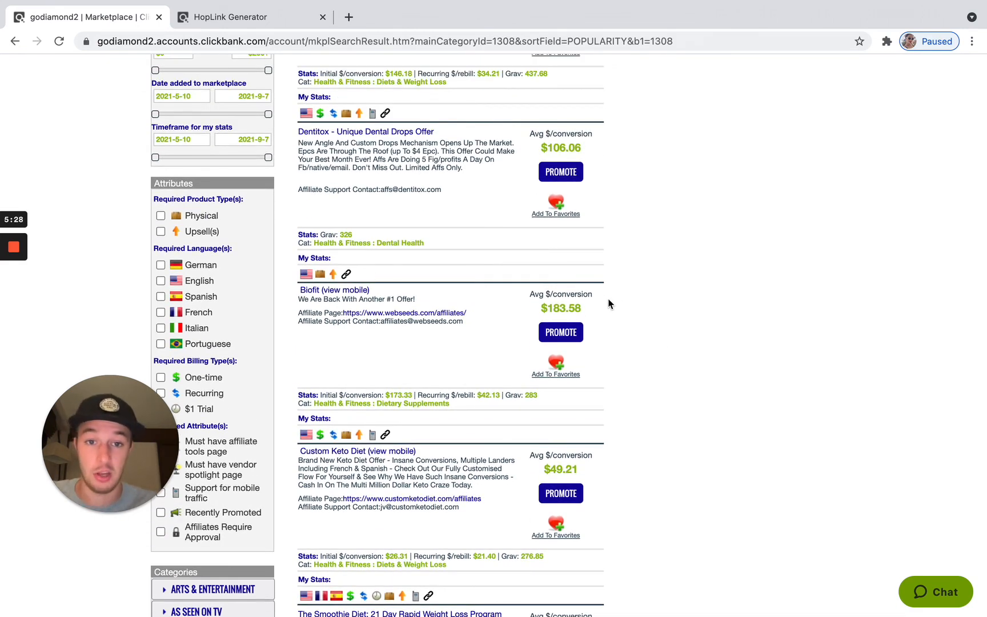
{"action": "scroll", "scroll_direction": "down", "scroll_amount": 3}
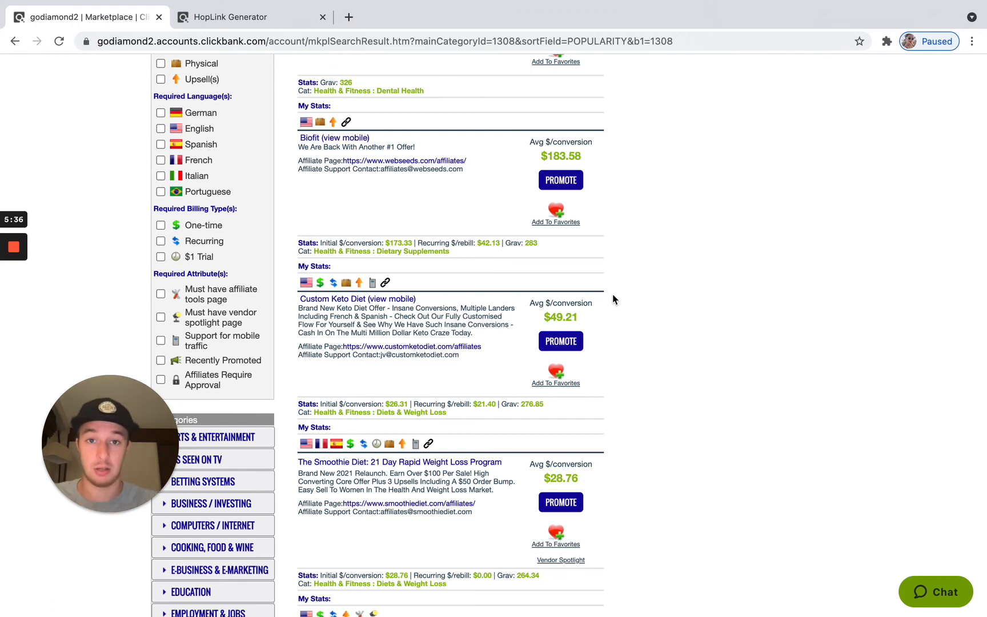
{"action": "mouse_move", "coordinate": [650, 263]}
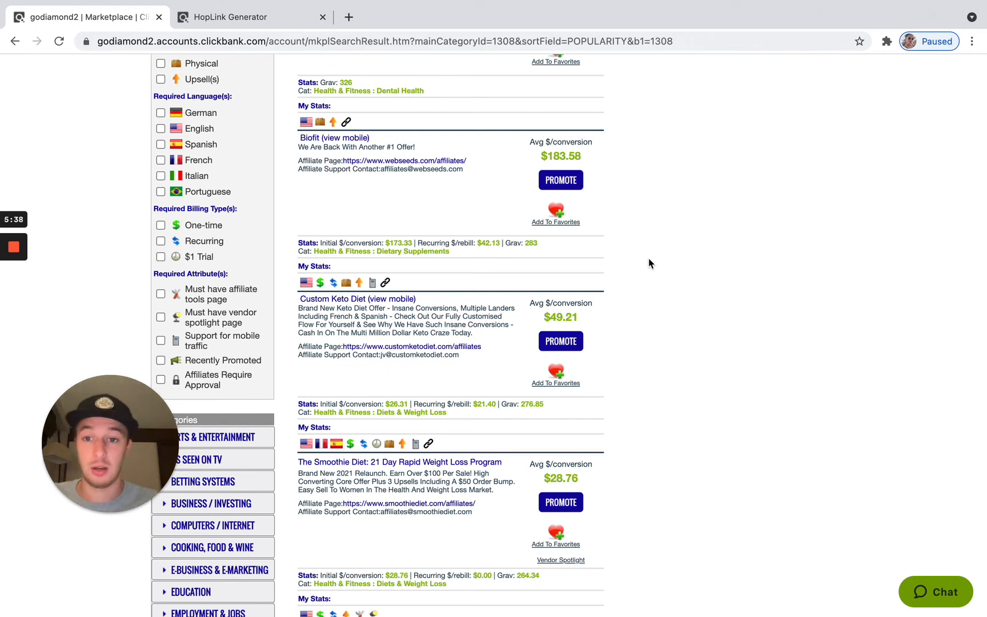
{"action": "mouse_move", "coordinate": [585, 193]}
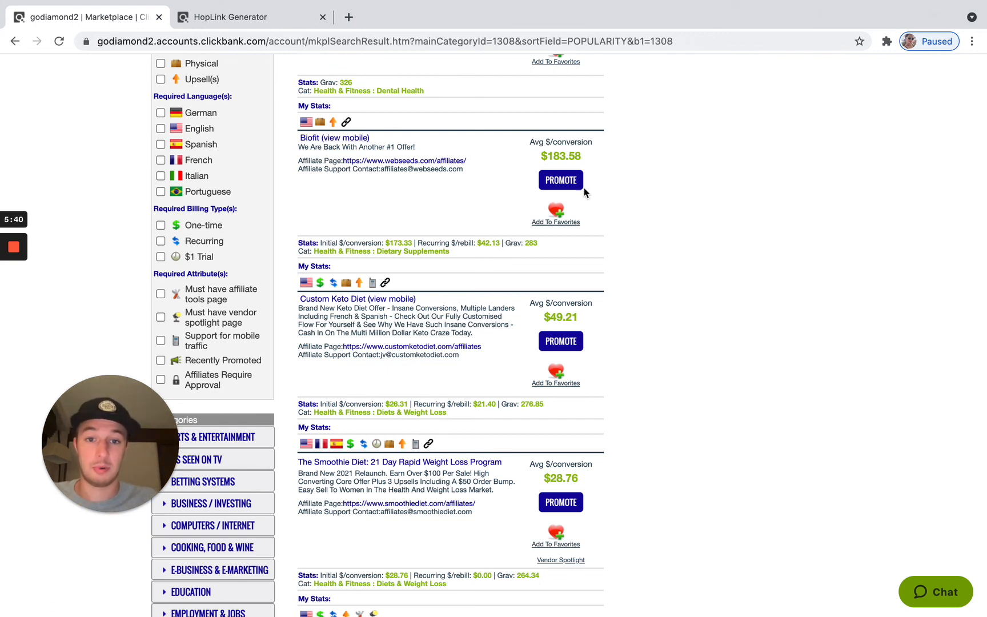
{"action": "mouse_move", "coordinate": [389, 302]}
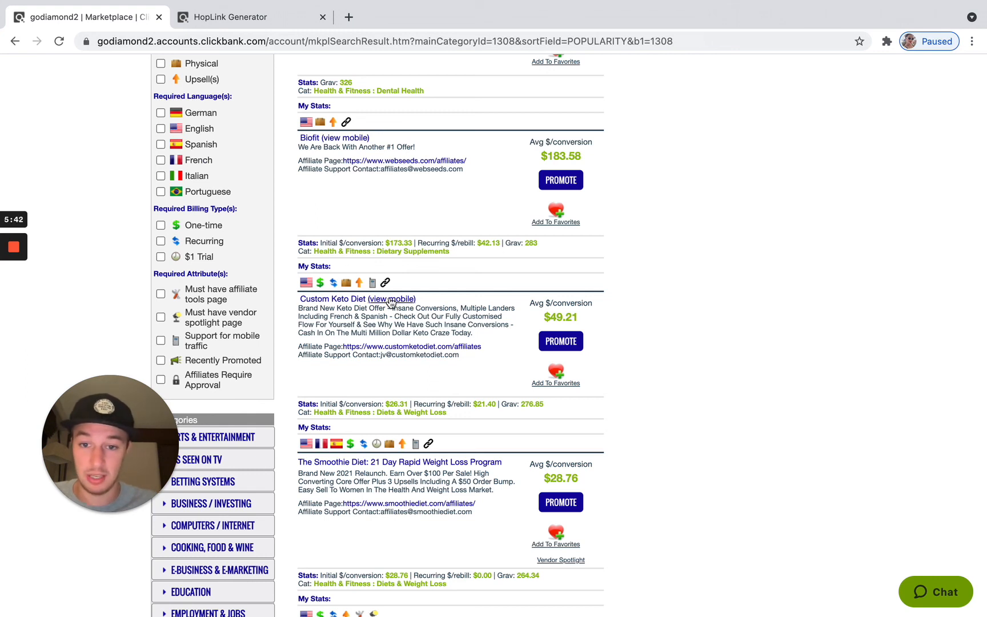
{"action": "mouse_move", "coordinate": [627, 318]}
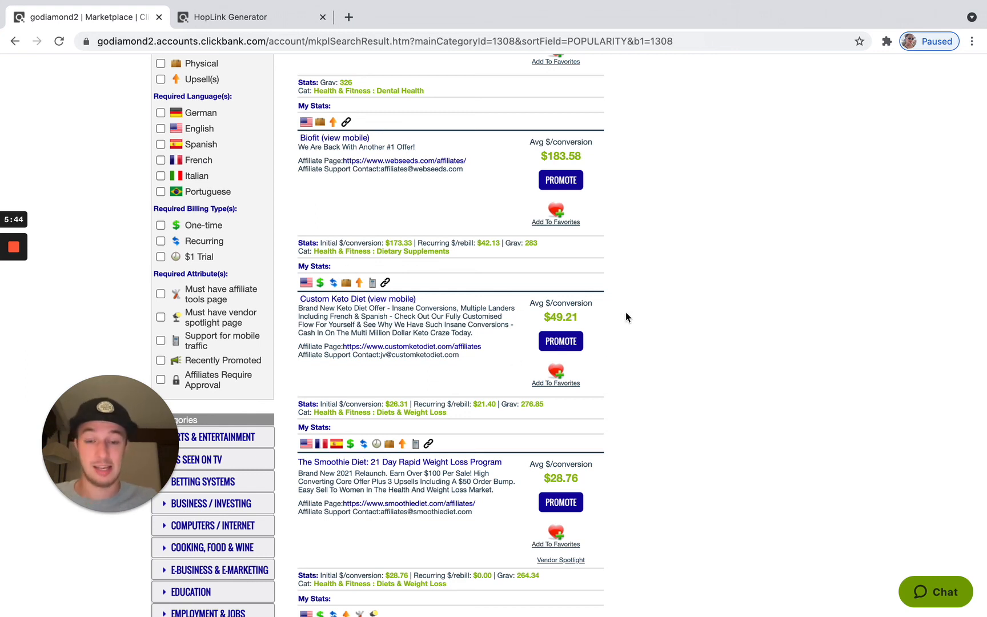